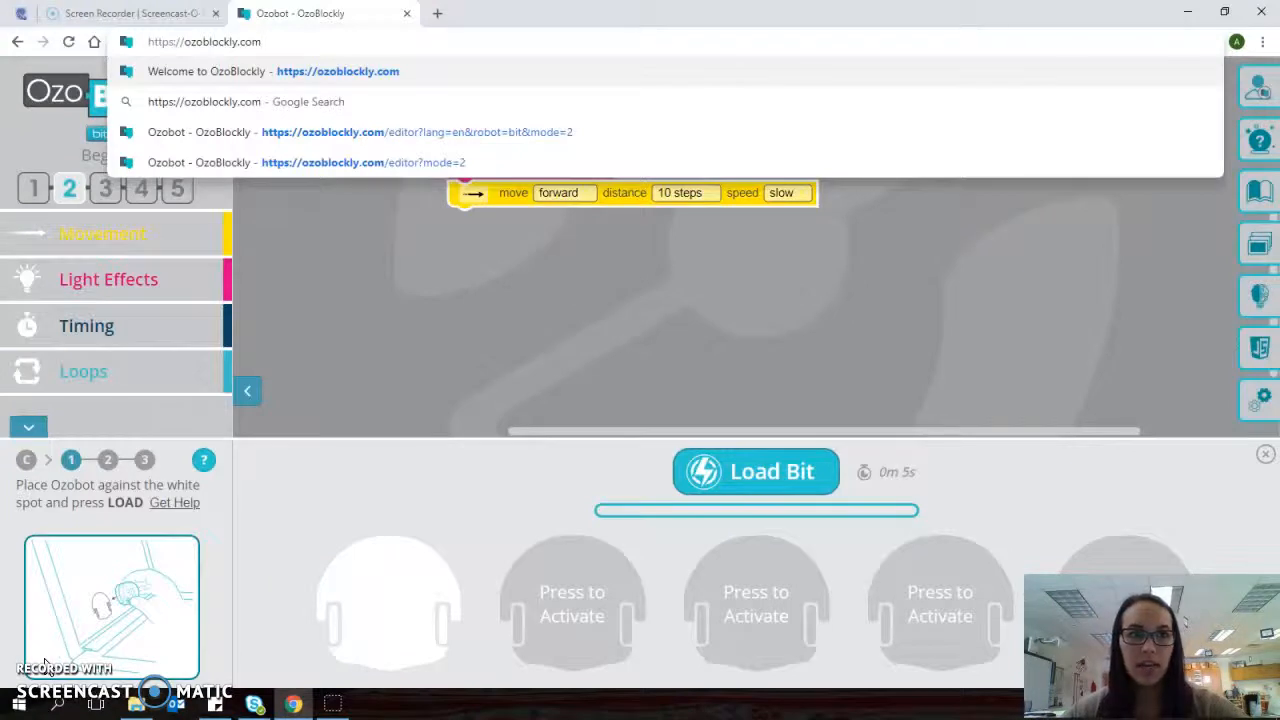
{"action": "mouse_move", "coordinate": [475, 22]}
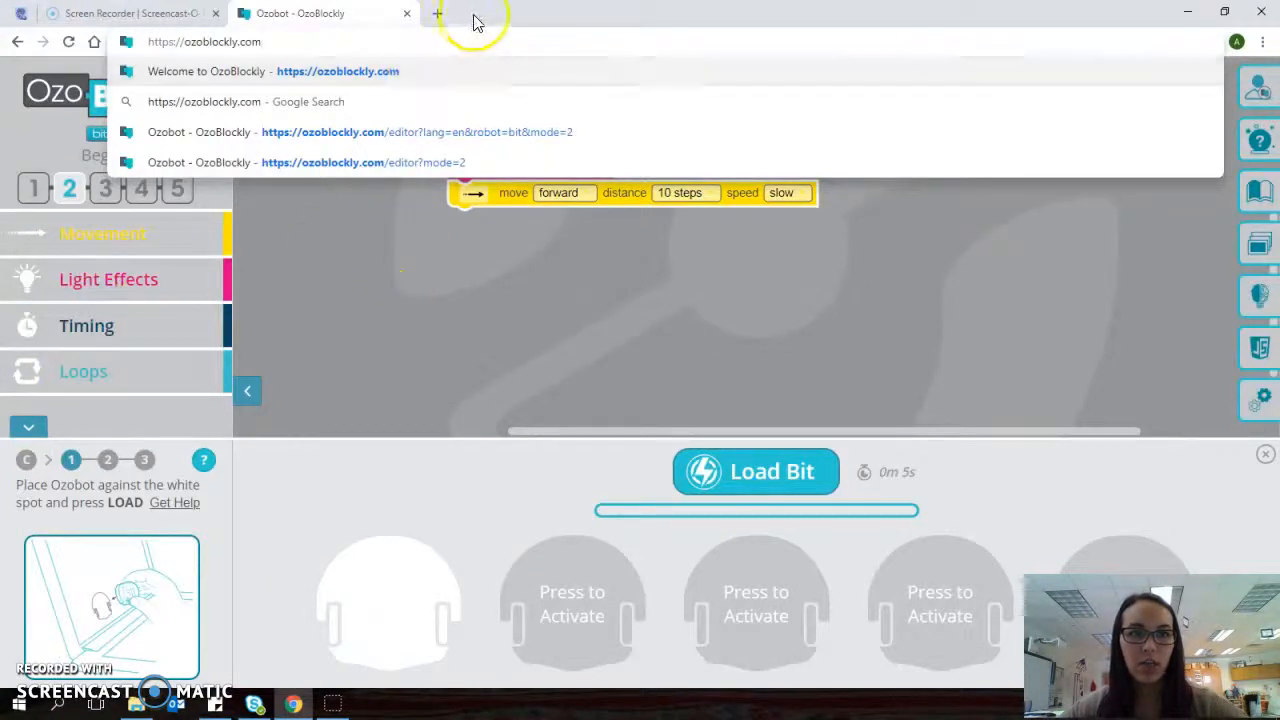
Open ozoblockly.com and pick the Beginner (2) mode for Ozobot Bit.
{"action": "left_click", "coordinate": [337, 71]}
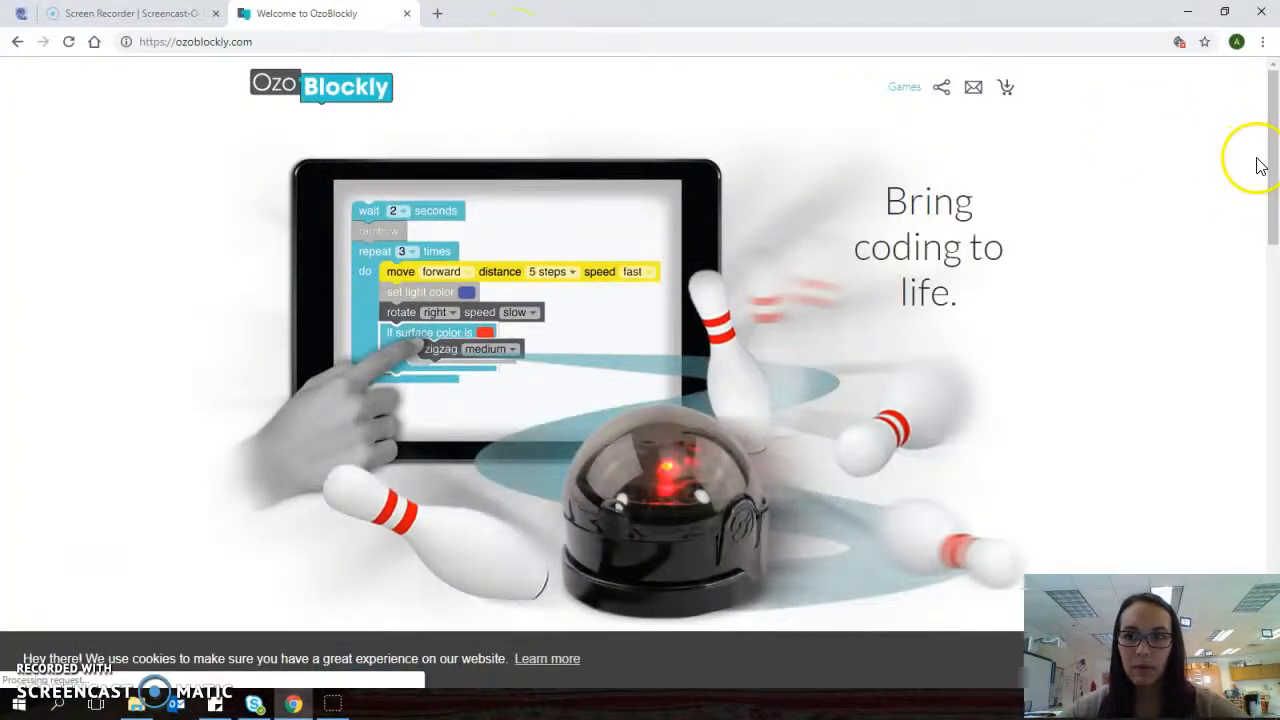
{"action": "scroll", "scroll_direction": "down", "scroll_amount": 3}
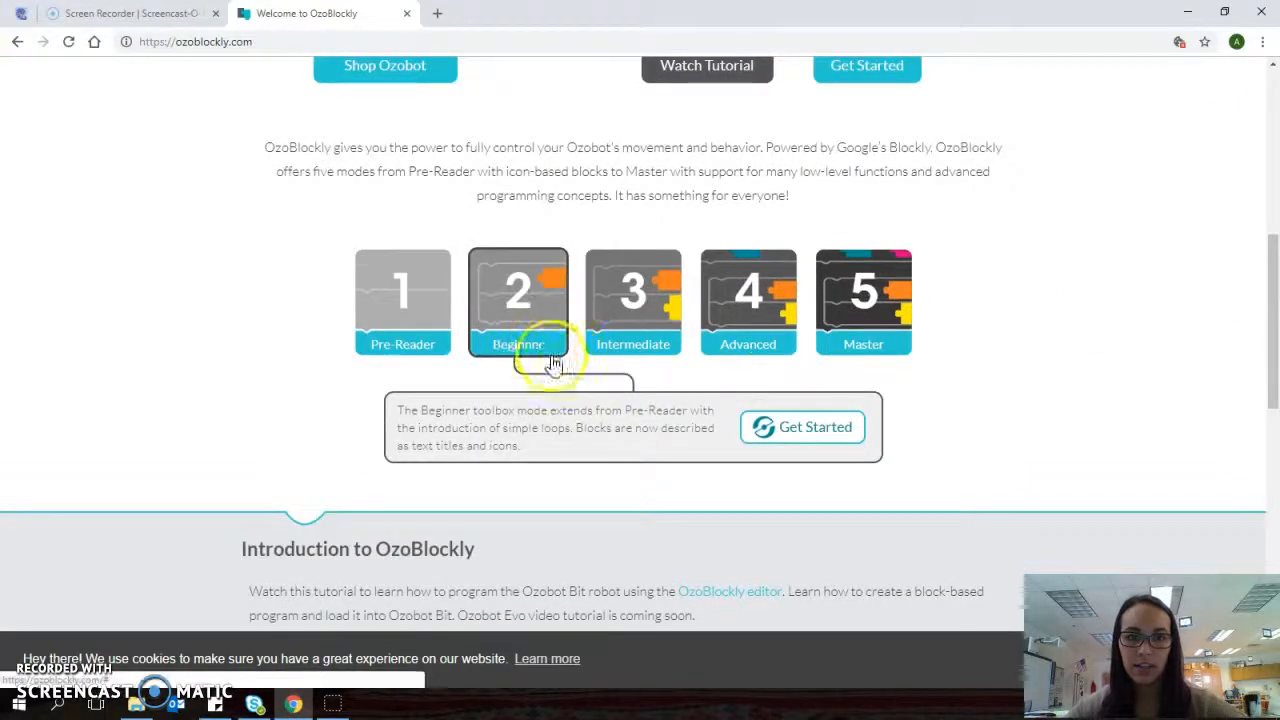
{"action": "left_click", "coordinate": [802, 427]}
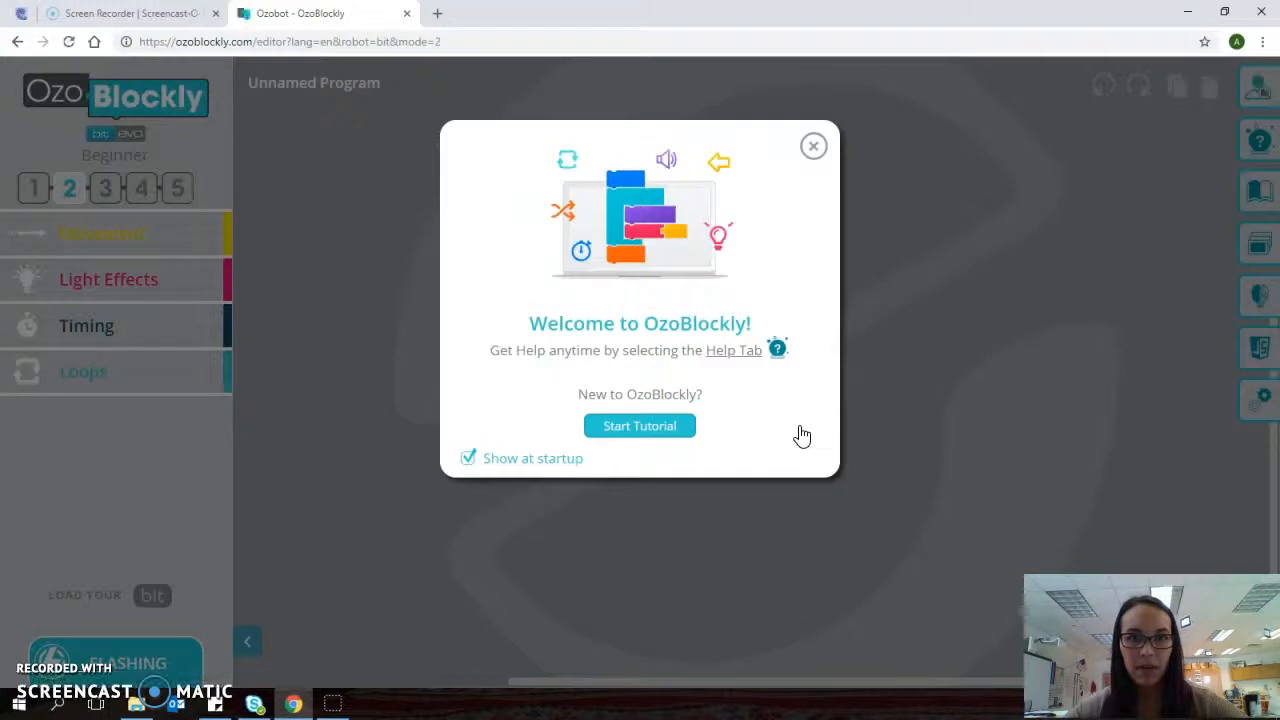
{"action": "mouse_move", "coordinate": [830, 150]}
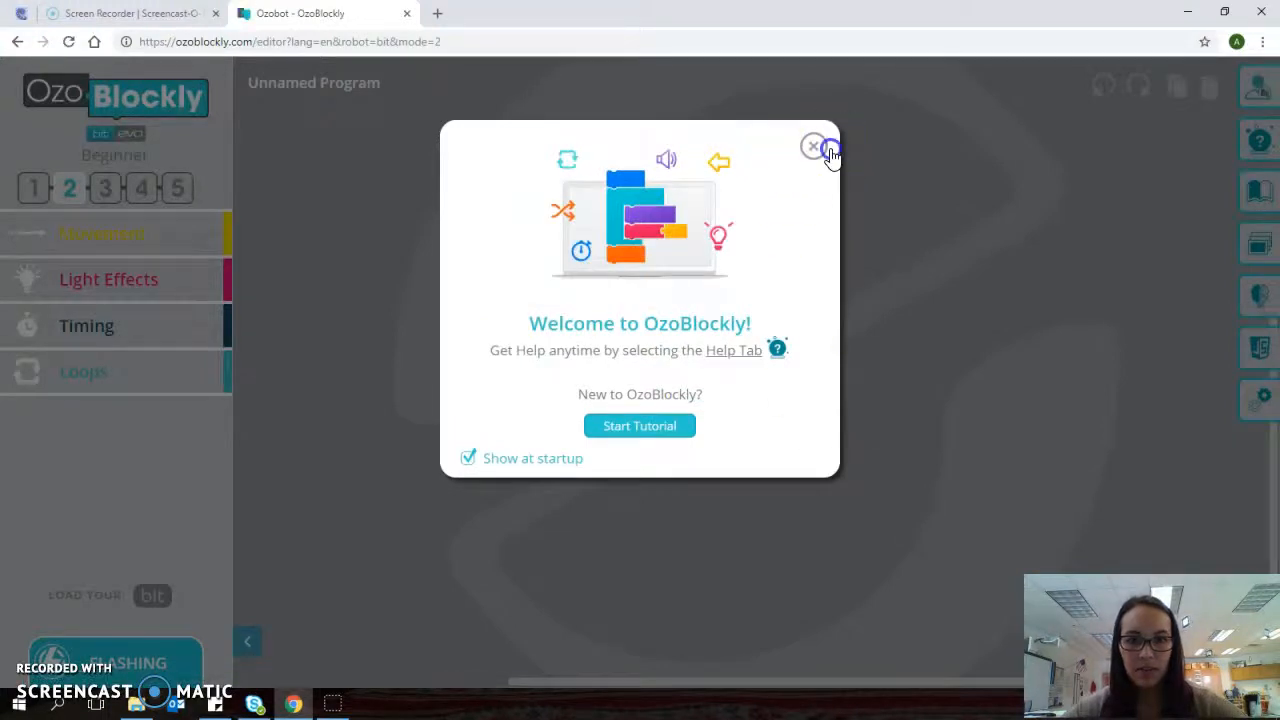
Close the Welcome popup and delete all starter blocks from the workspace.
{"action": "left_click", "coordinate": [814, 147]}
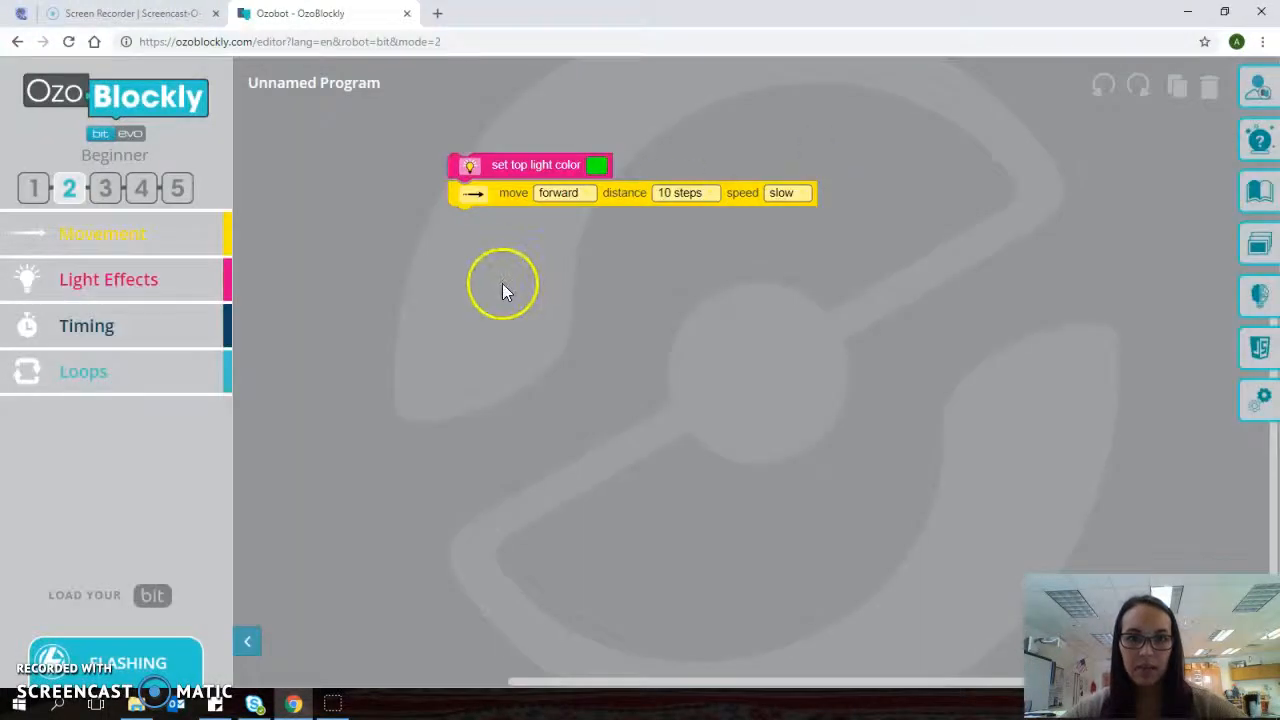
{"action": "mouse_move", "coordinate": [490, 235]}
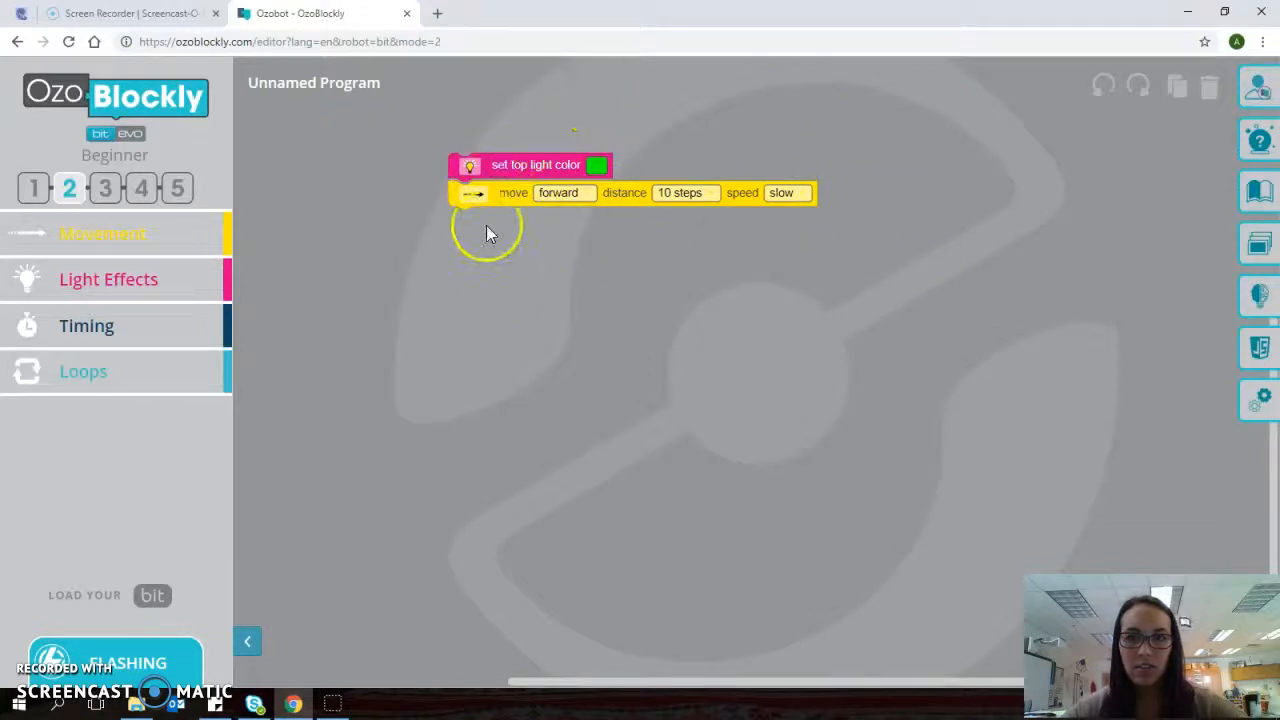
{"action": "mouse_move", "coordinate": [1147, 150]}
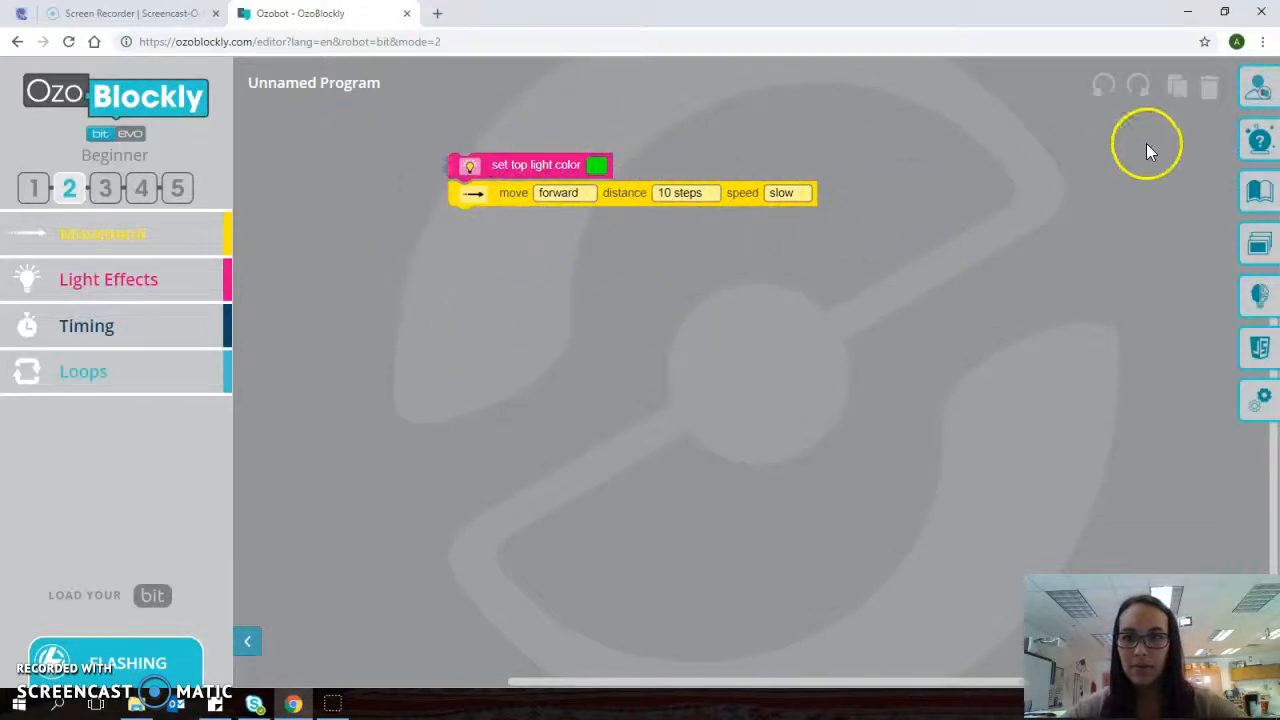
{"action": "left_click", "coordinate": [1209, 86]}
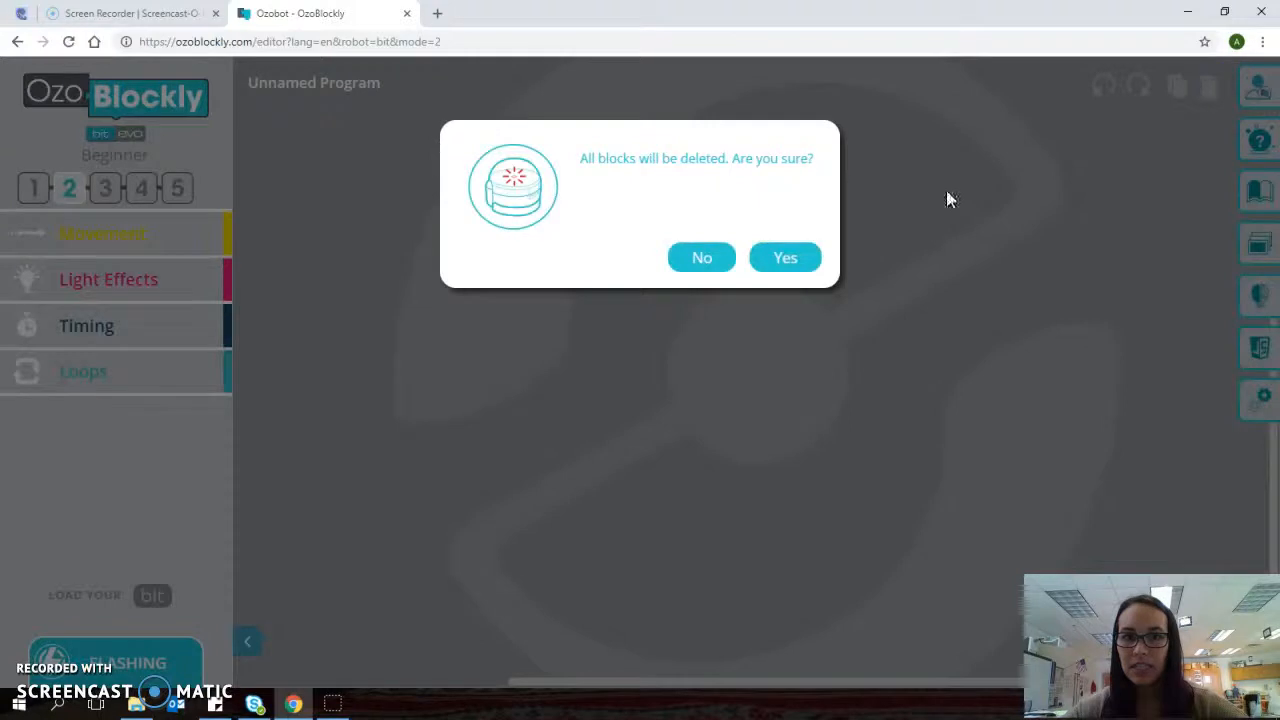
{"action": "mouse_move", "coordinate": [1188, 110]}
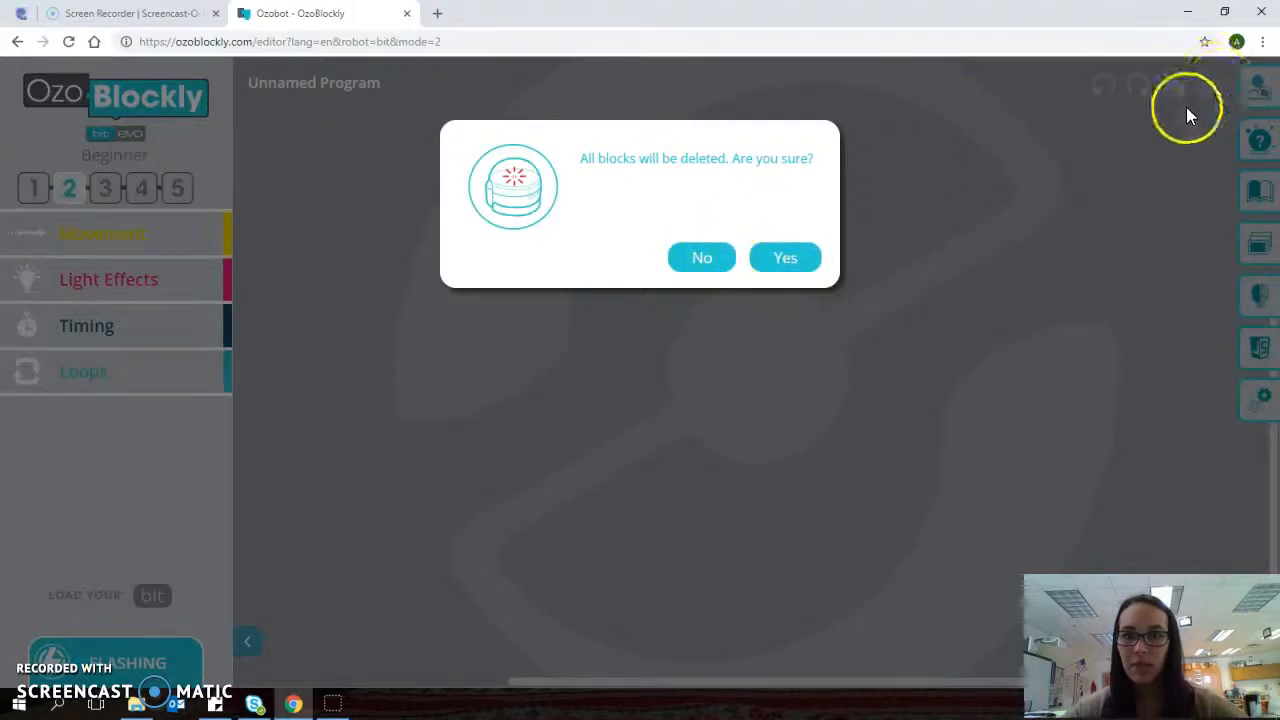
{"action": "mouse_move", "coordinate": [905, 222]}
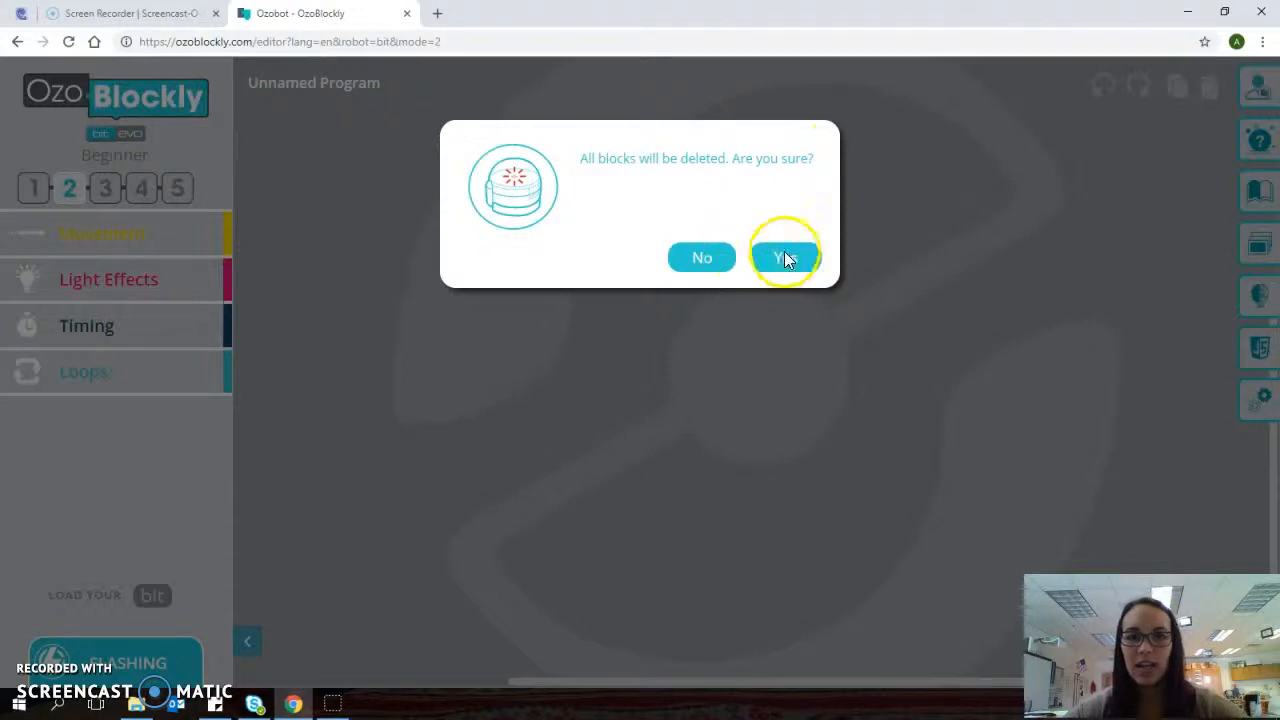
{"action": "left_click", "coordinate": [785, 257]}
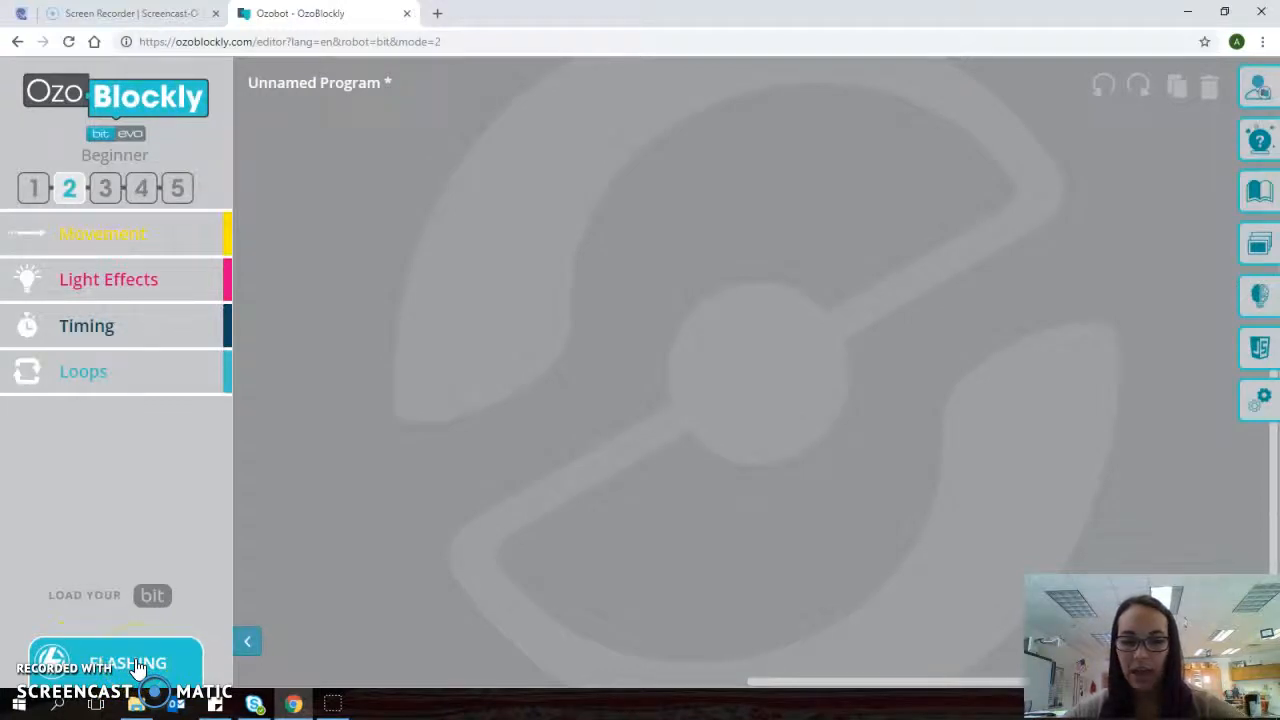
Open the Load your Bit panel and tick Calibration Complete.
{"action": "left_click", "coordinate": [115, 663]}
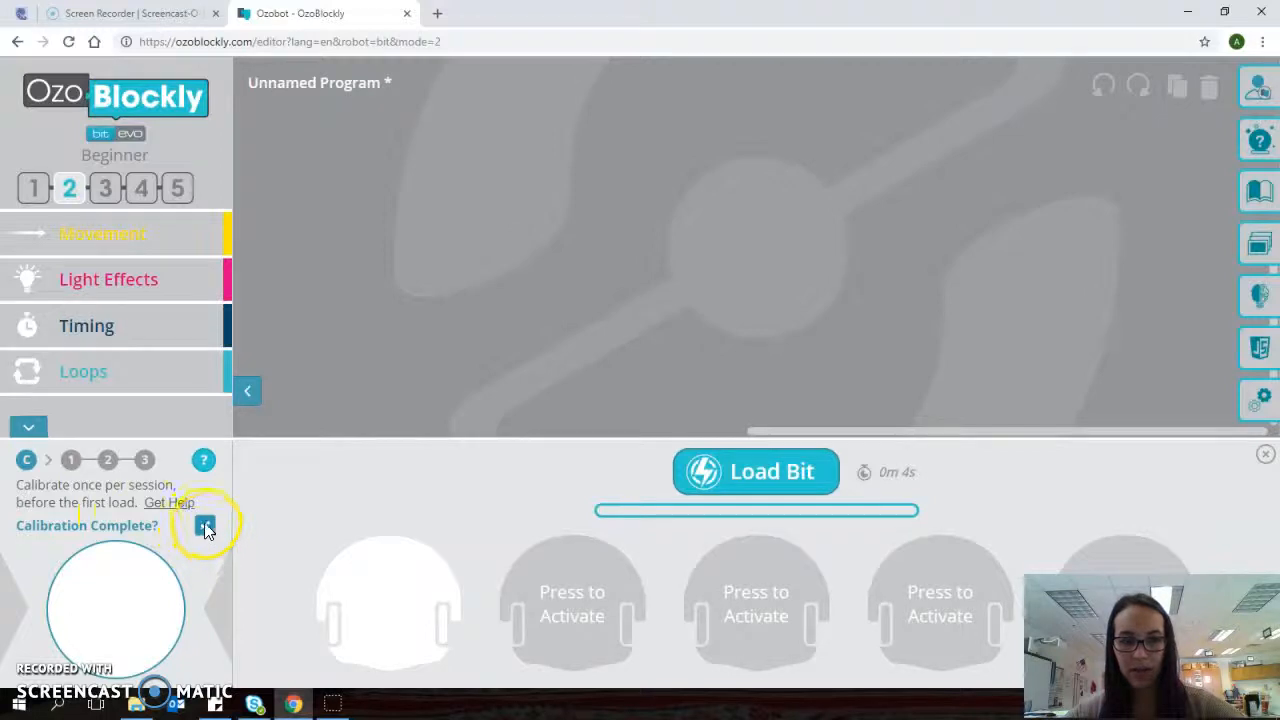
{"action": "left_click", "coordinate": [205, 525]}
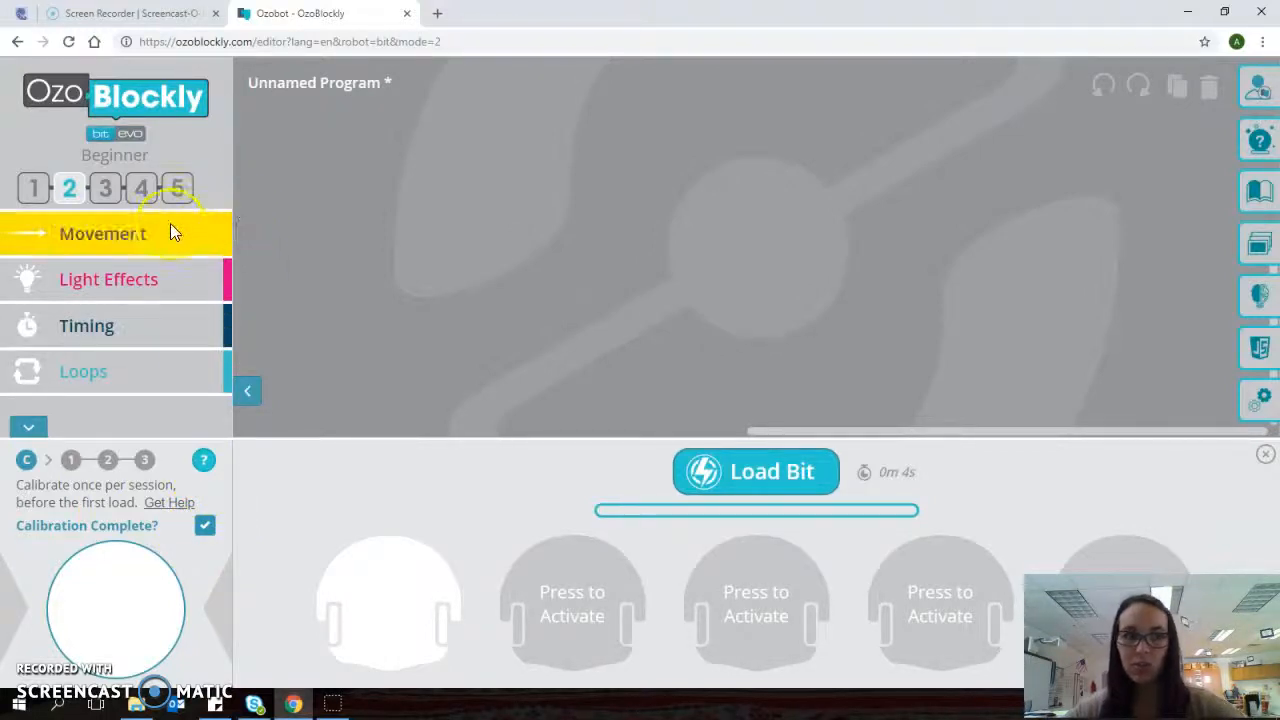
Place a set top light color block from Light Effects and set it to red.
{"action": "left_click", "coordinate": [108, 279]}
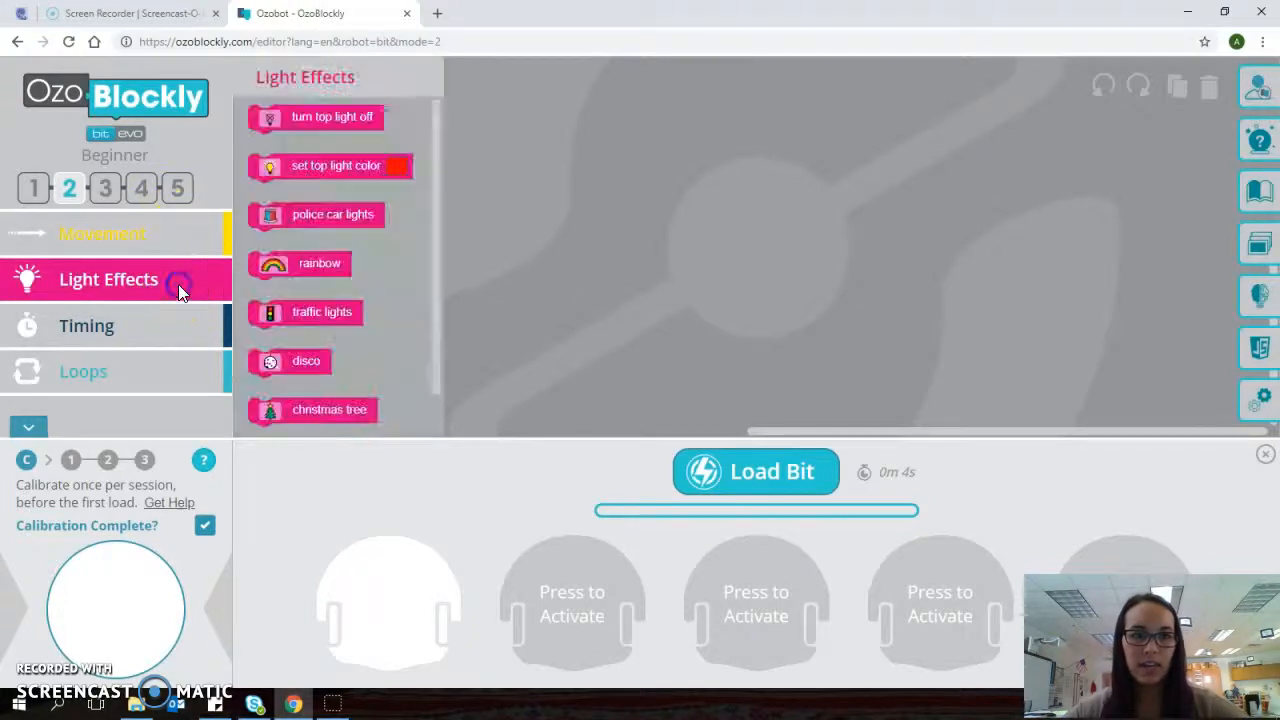
{"action": "left_click_drag", "start_coordinate": [330, 165], "coordinate": [515, 142]}
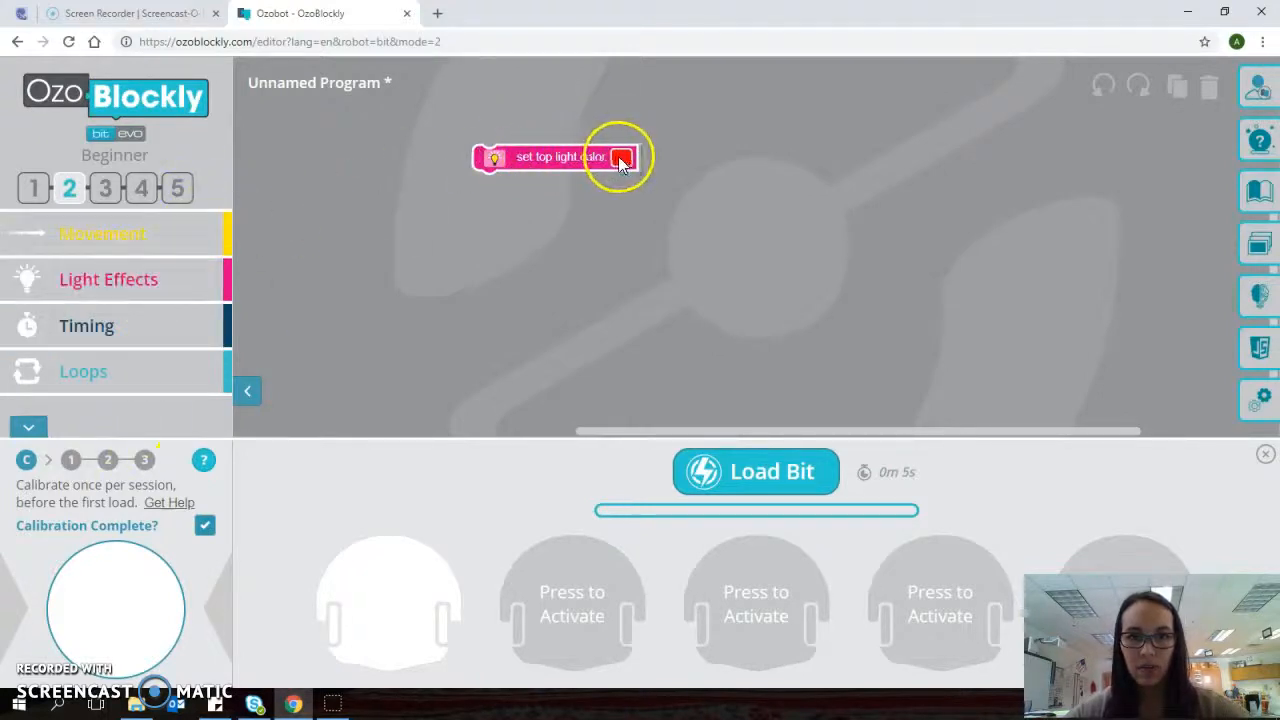
{"action": "left_click", "coordinate": [623, 157]}
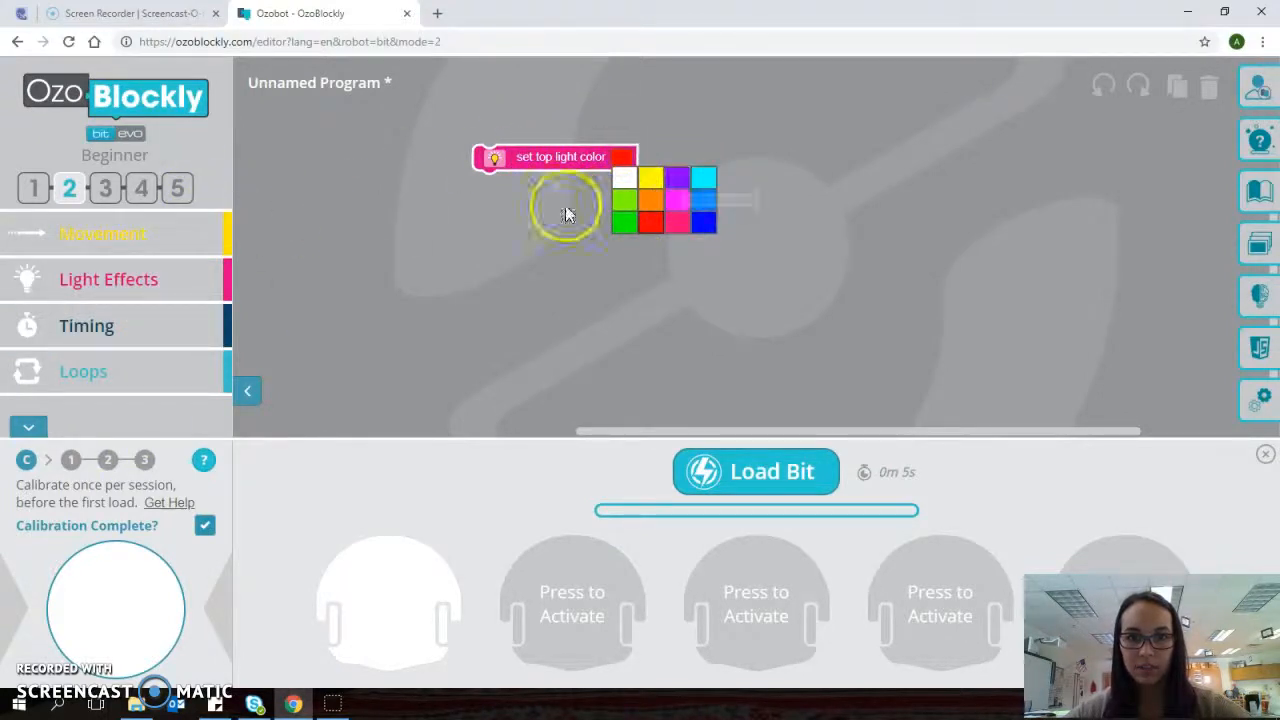
{"action": "left_click", "coordinate": [102, 233]}
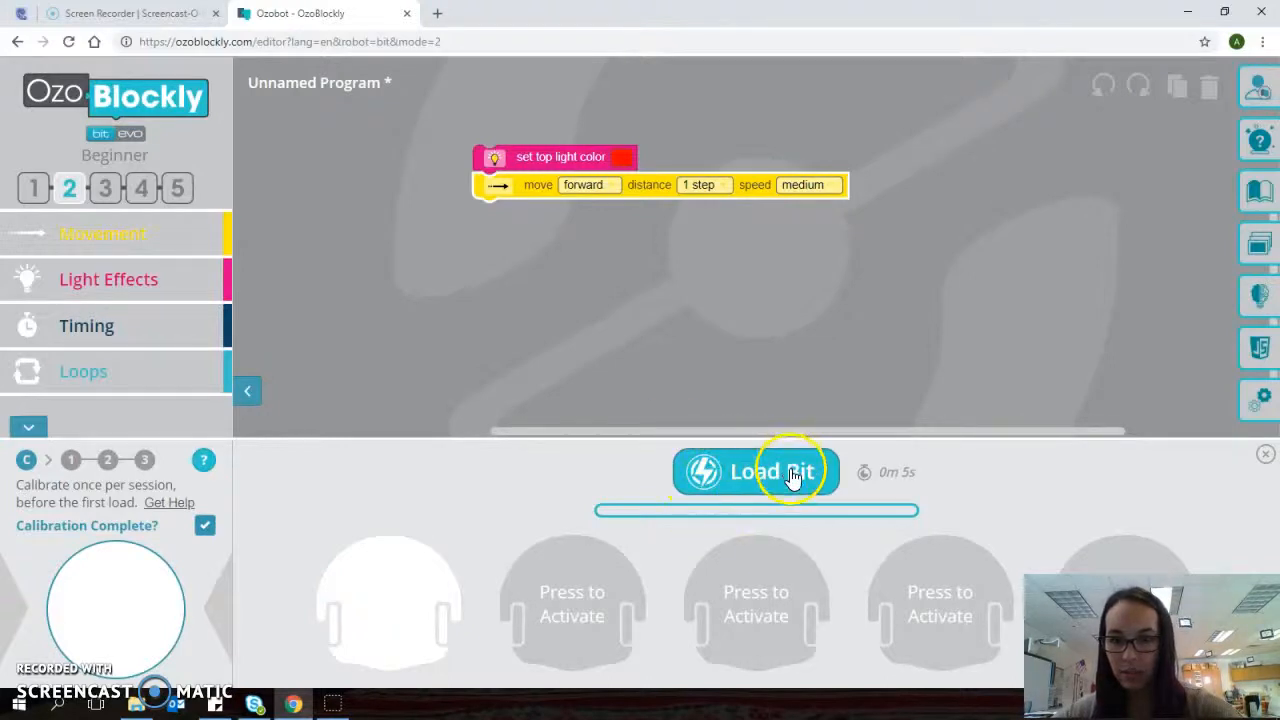
Advance the loader to step 1, placing Ozobot against the white spot.
{"action": "left_click", "coordinate": [755, 471]}
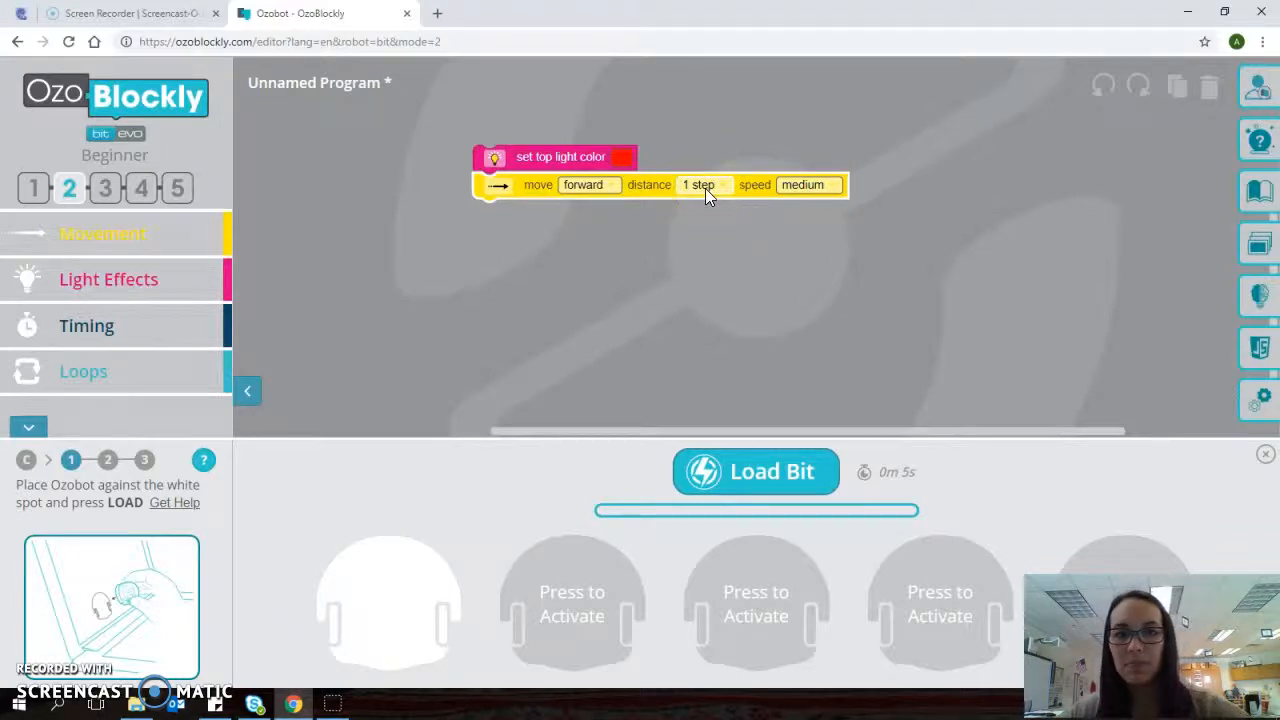
Set the move forward block to 10 steps at slow speed.
{"action": "left_click", "coordinate": [700, 184]}
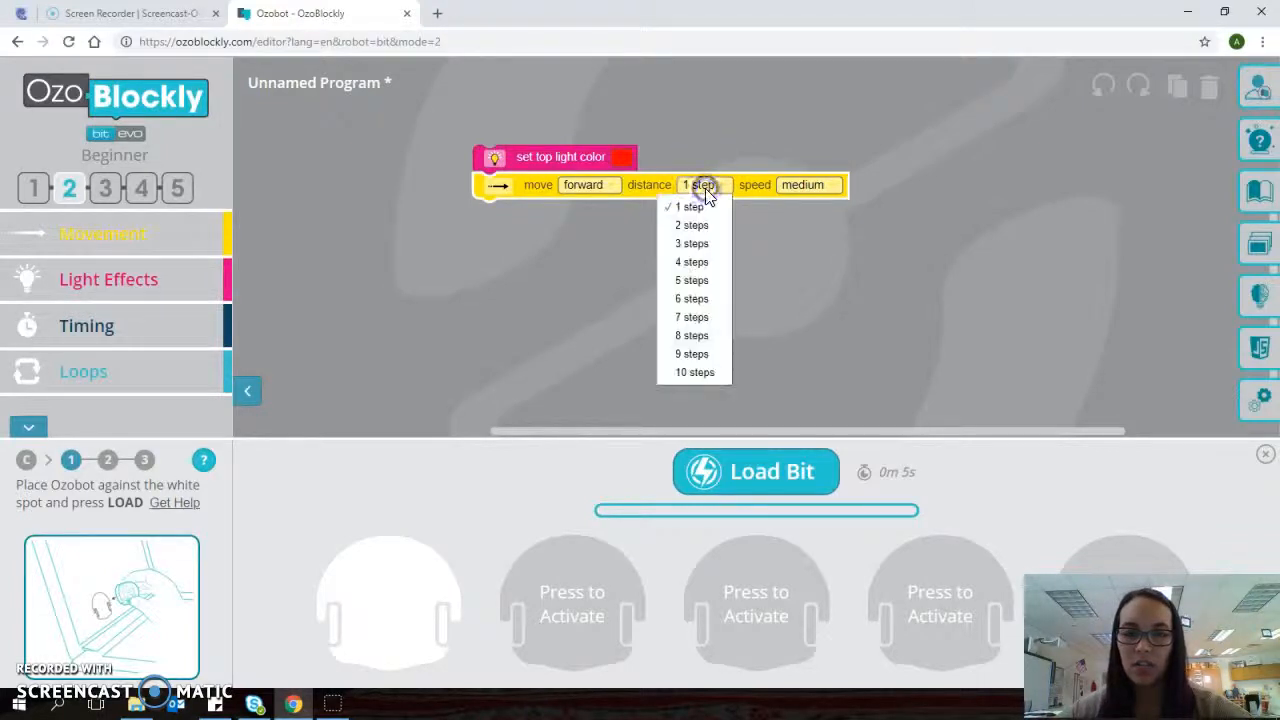
{"action": "left_click", "coordinate": [695, 372]}
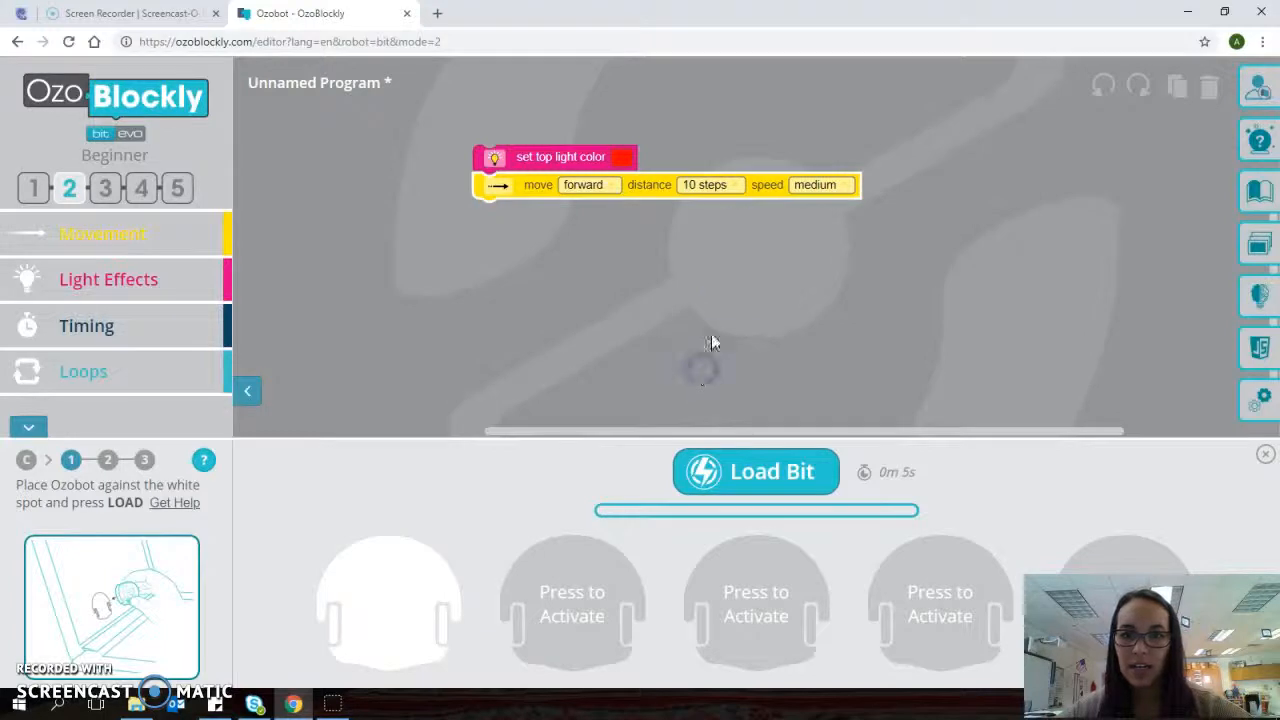
{"action": "left_click", "coordinate": [814, 184]}
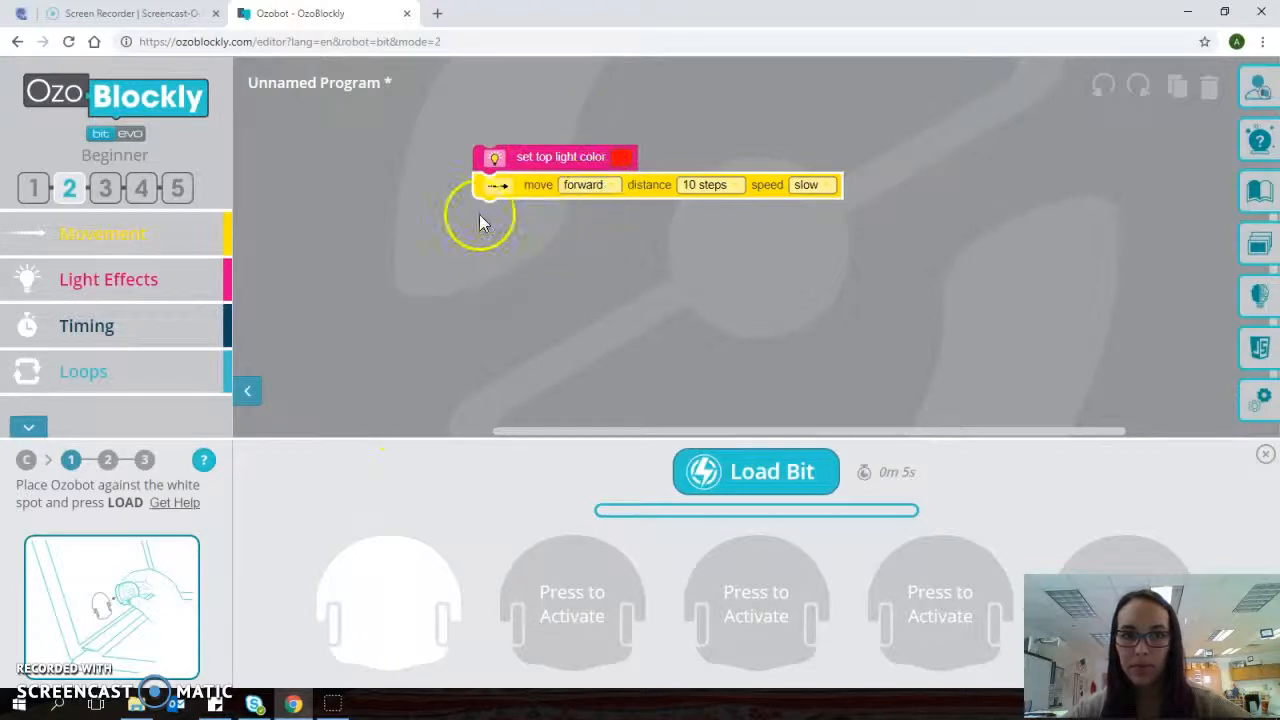
{"action": "mouse_move", "coordinate": [490, 605]}
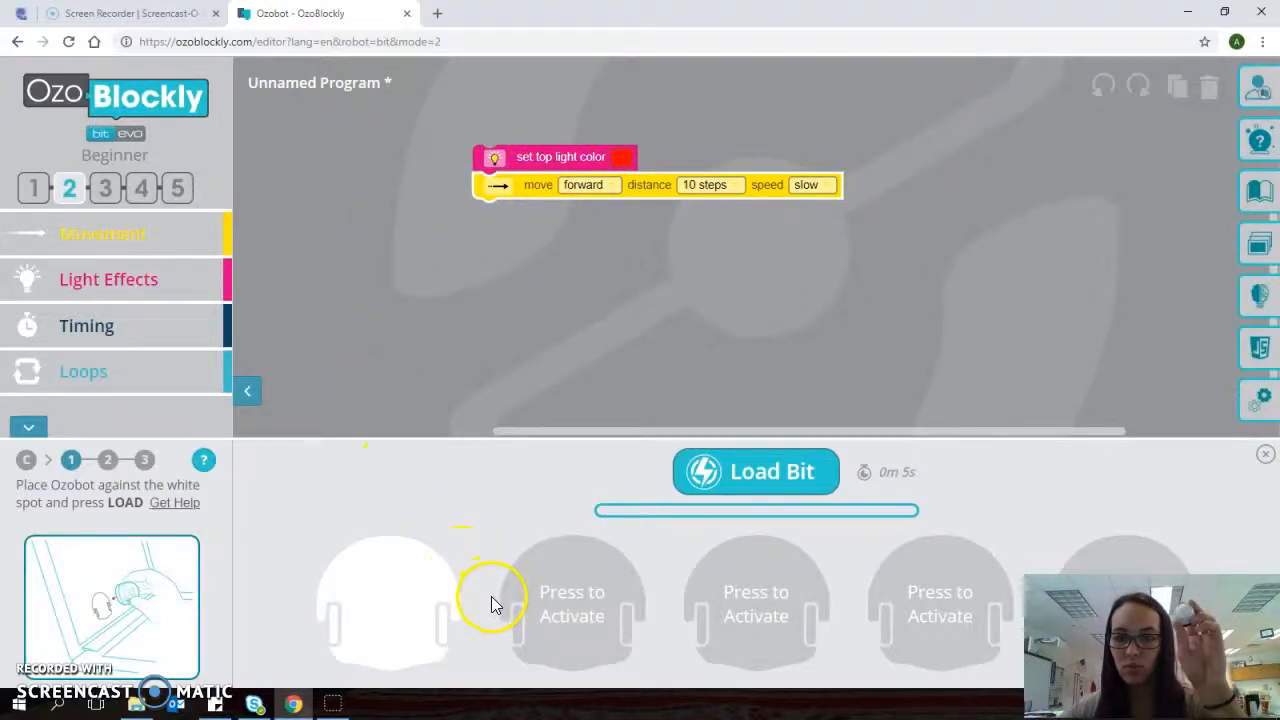
{"action": "mouse_move", "coordinate": [493, 600]}
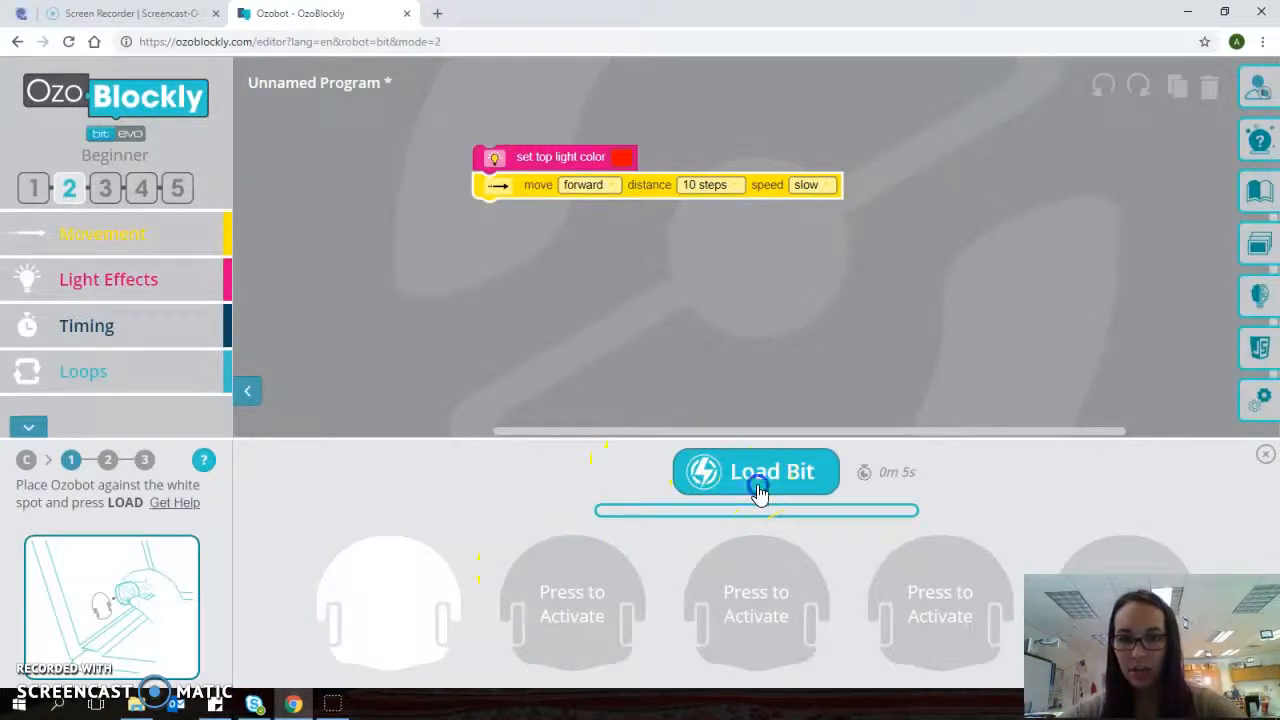
{"action": "left_click", "coordinate": [755, 471]}
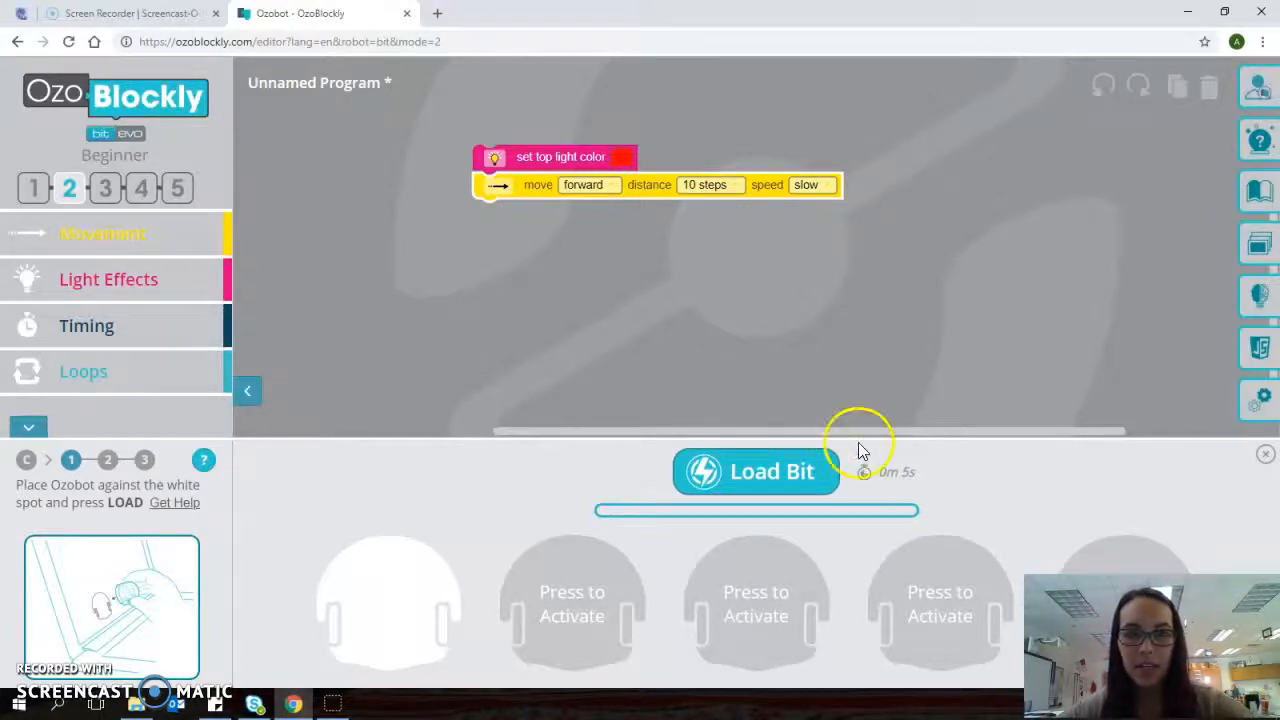
{"action": "mouse_move", "coordinate": [655, 365]}
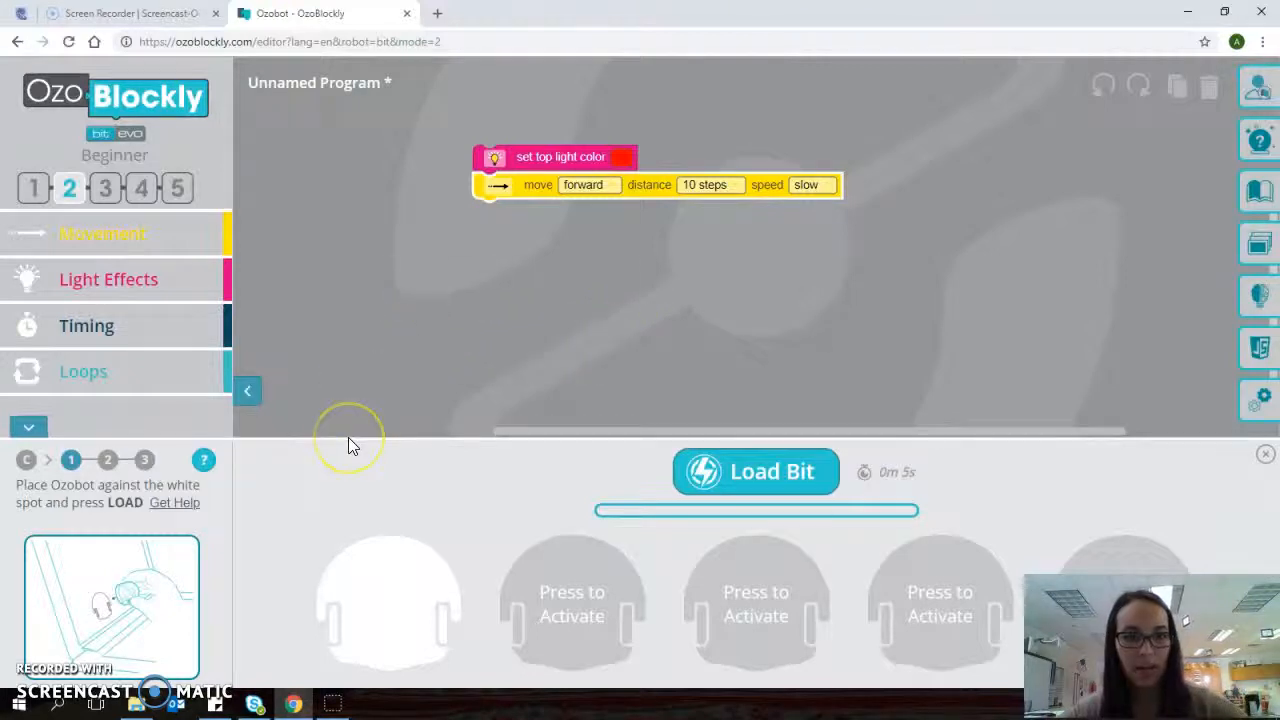
{"action": "mouse_move", "coordinate": [430, 345]}
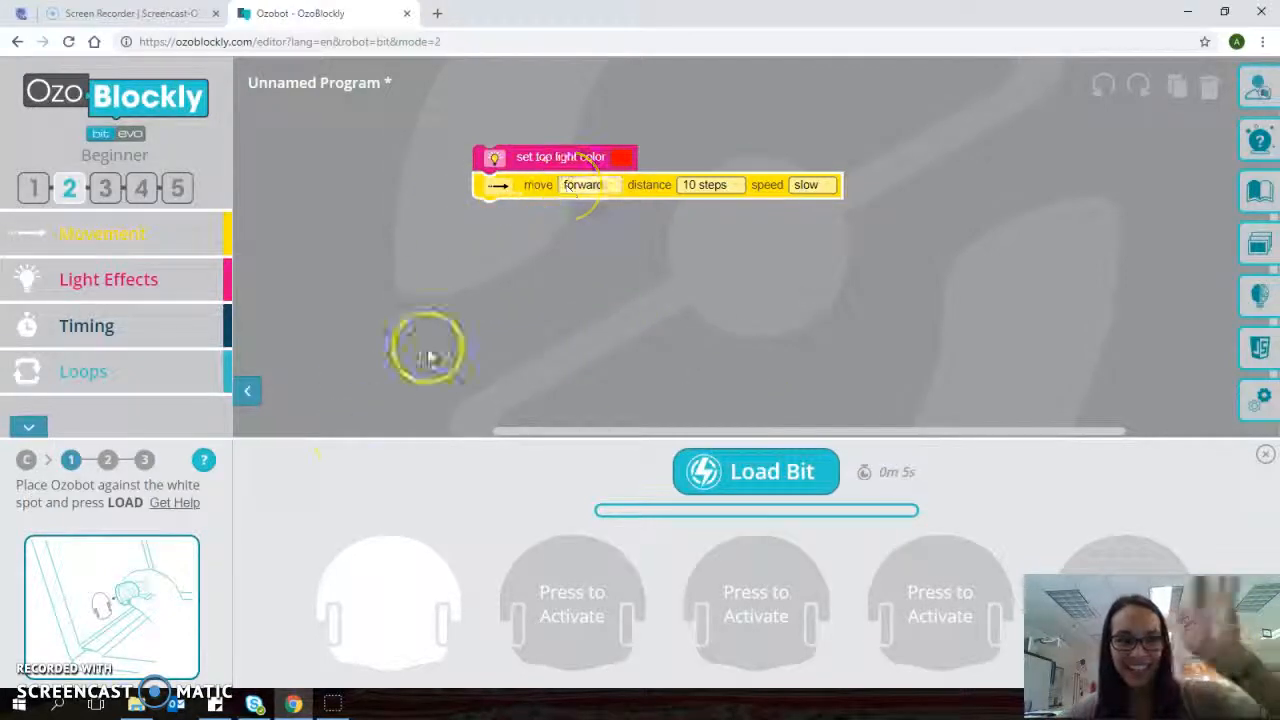